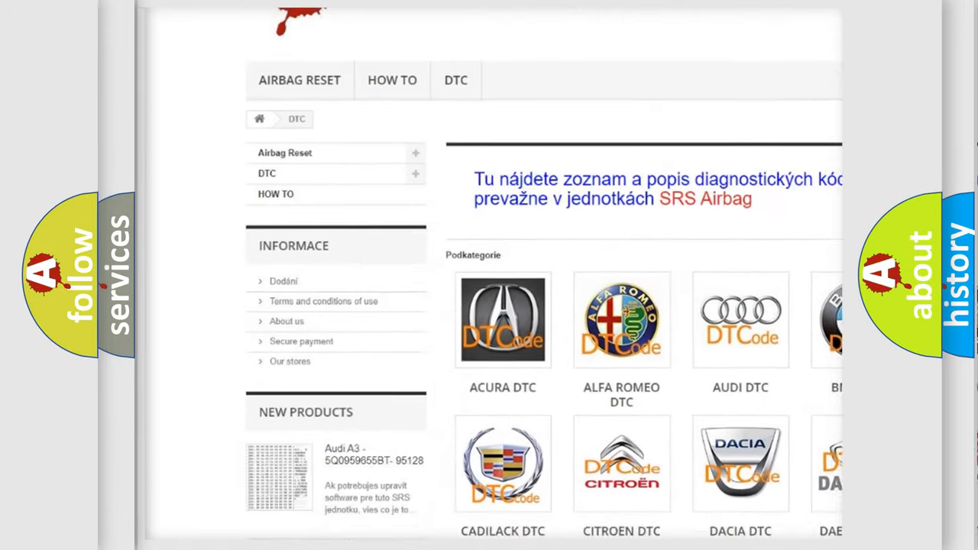
pyautogui.scroll(-3)
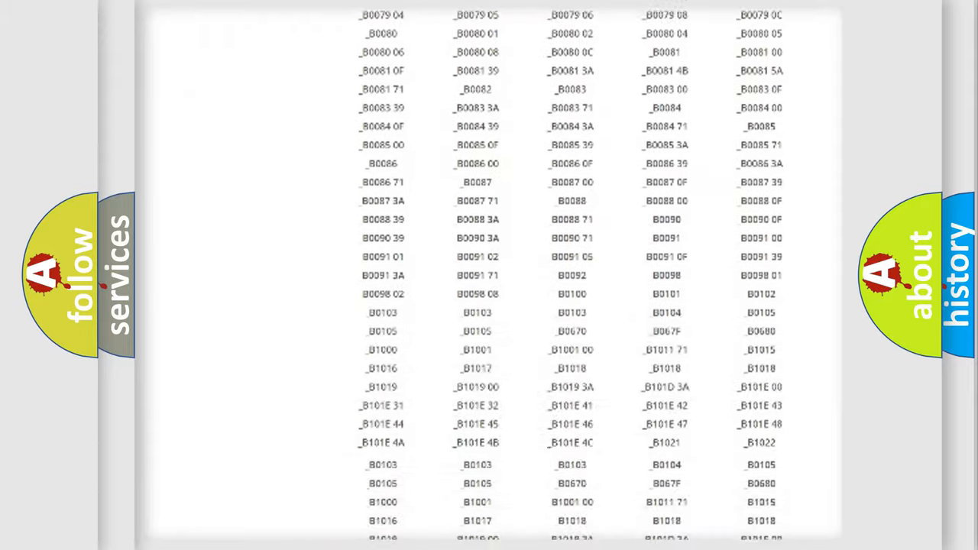
pyautogui.scroll(-3)
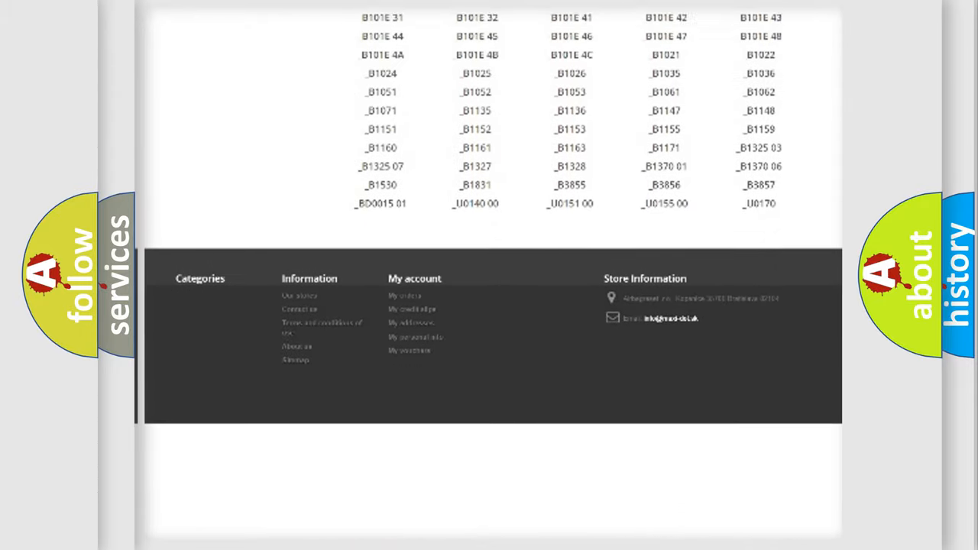
pyautogui.scroll(3)
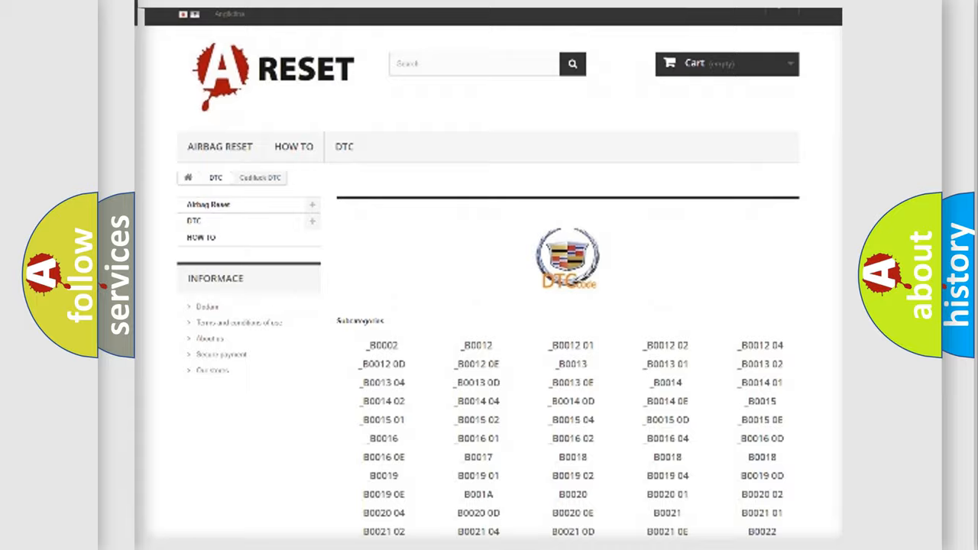